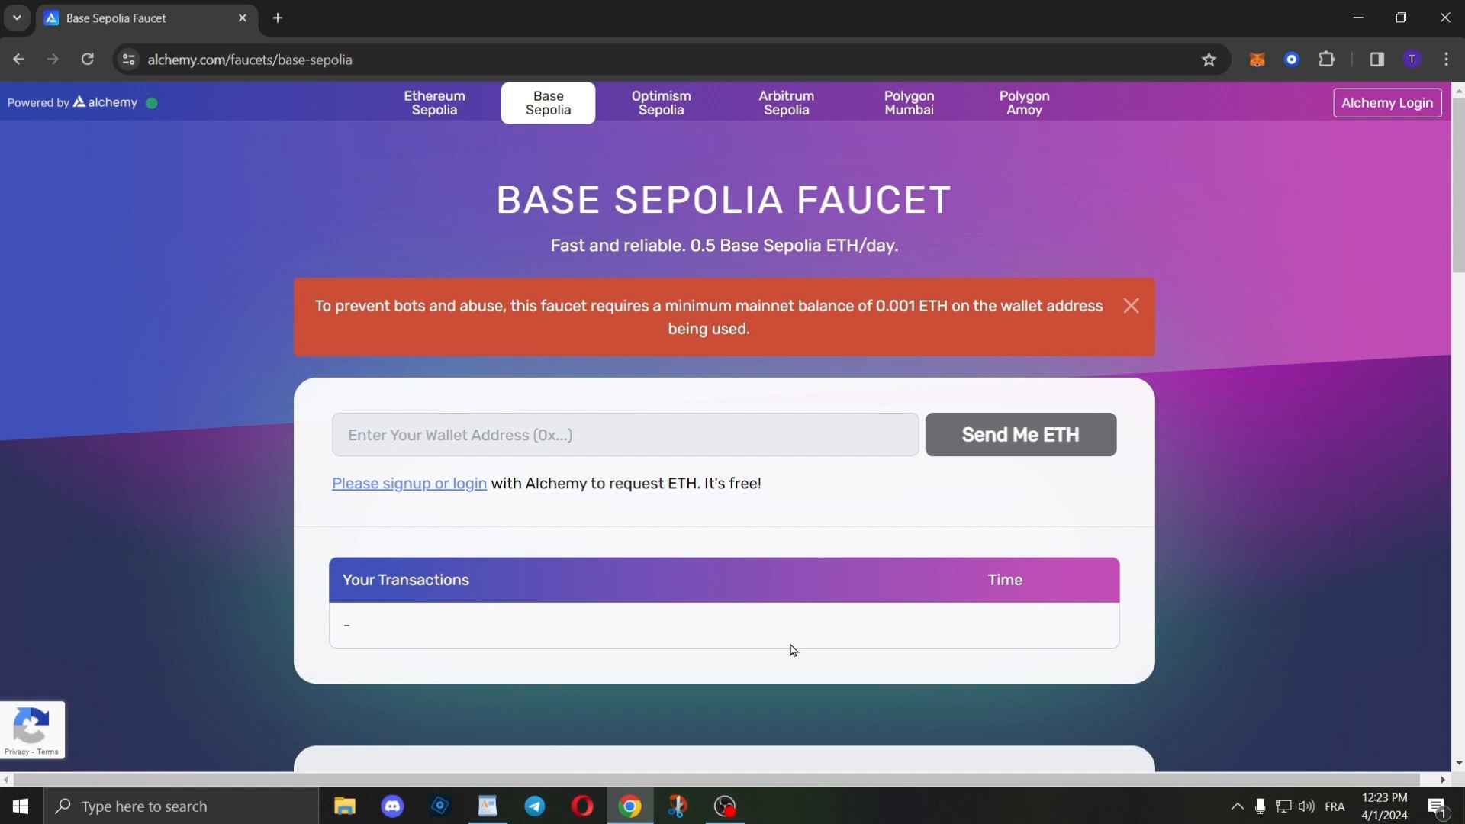
{"action": "mouse_move", "coordinate": [412, 508]}
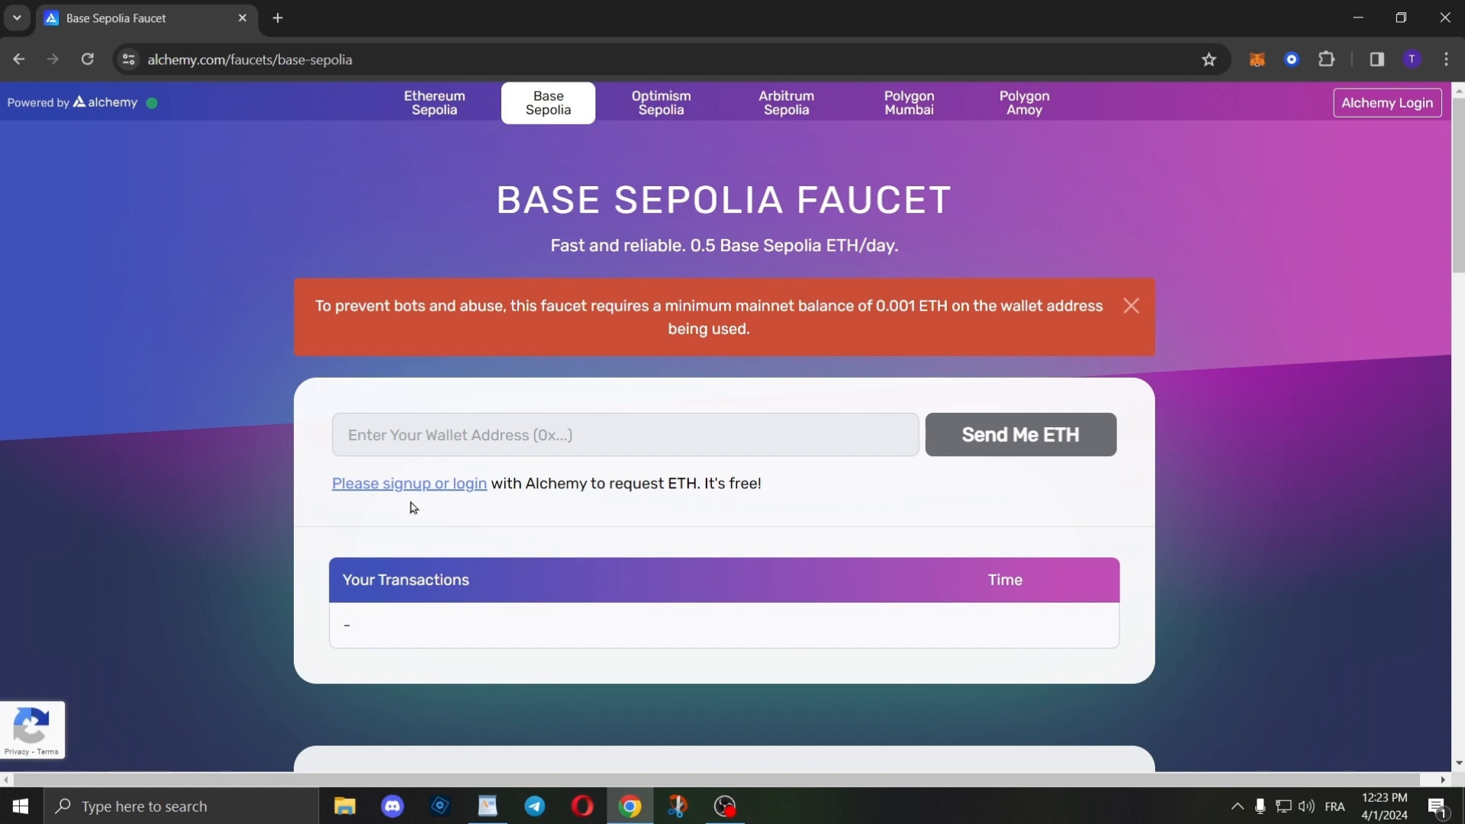
{"action": "mouse_move", "coordinate": [415, 499]}
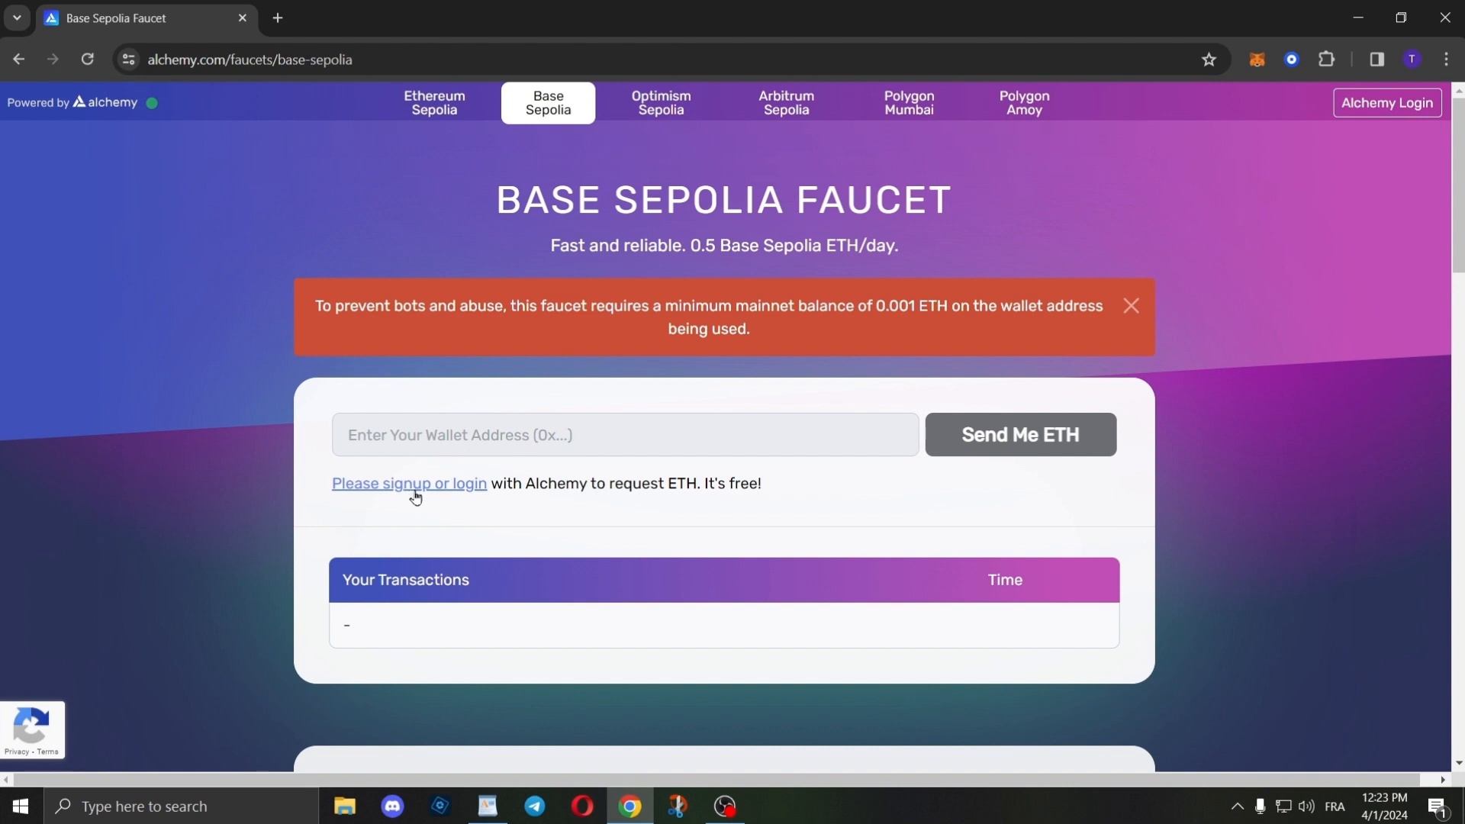
{"action": "mouse_move", "coordinate": [470, 508]}
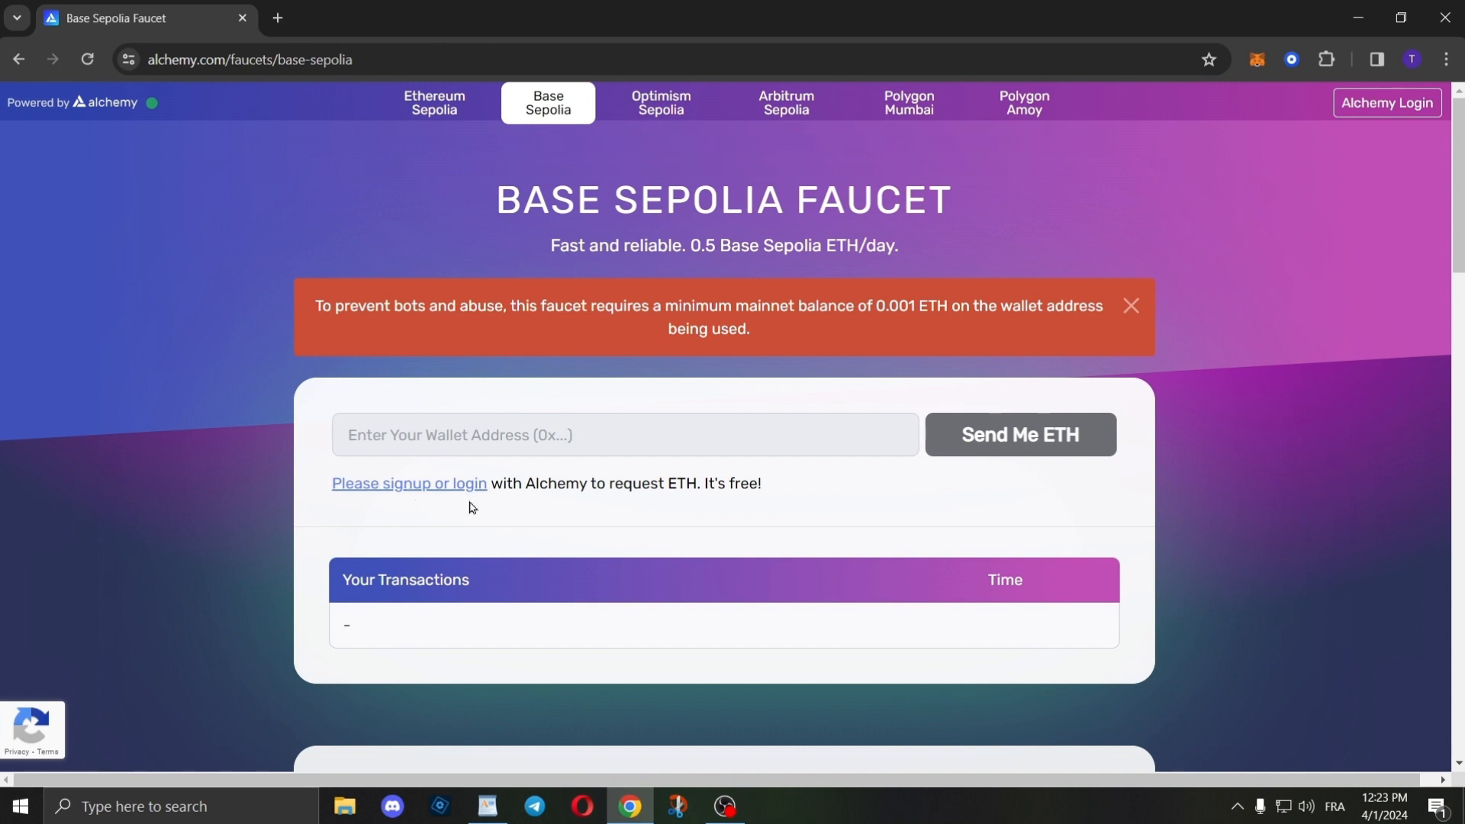
{"action": "mouse_move", "coordinate": [647, 513]}
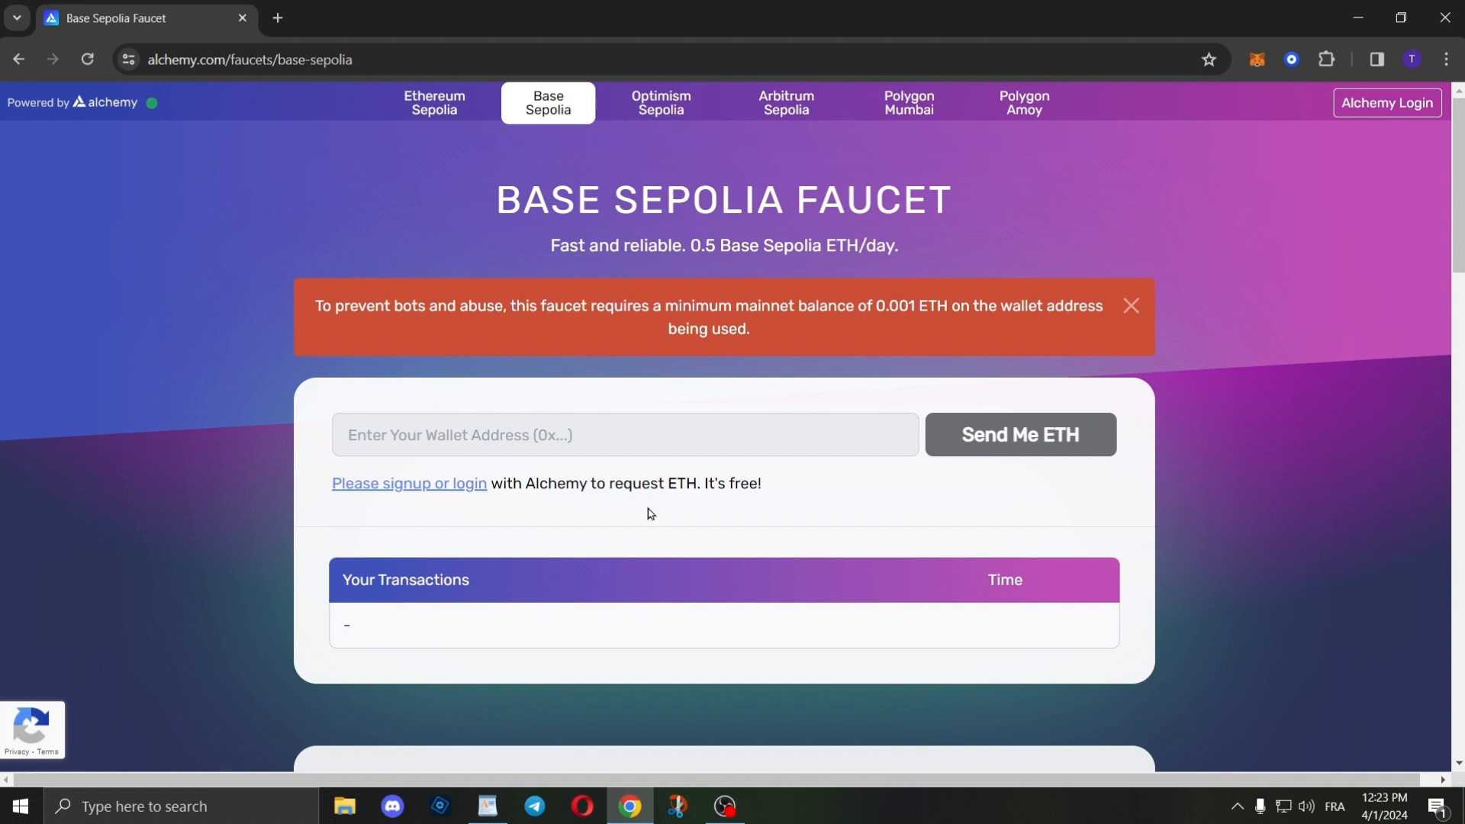
{"action": "mouse_move", "coordinate": [1208, 226]}
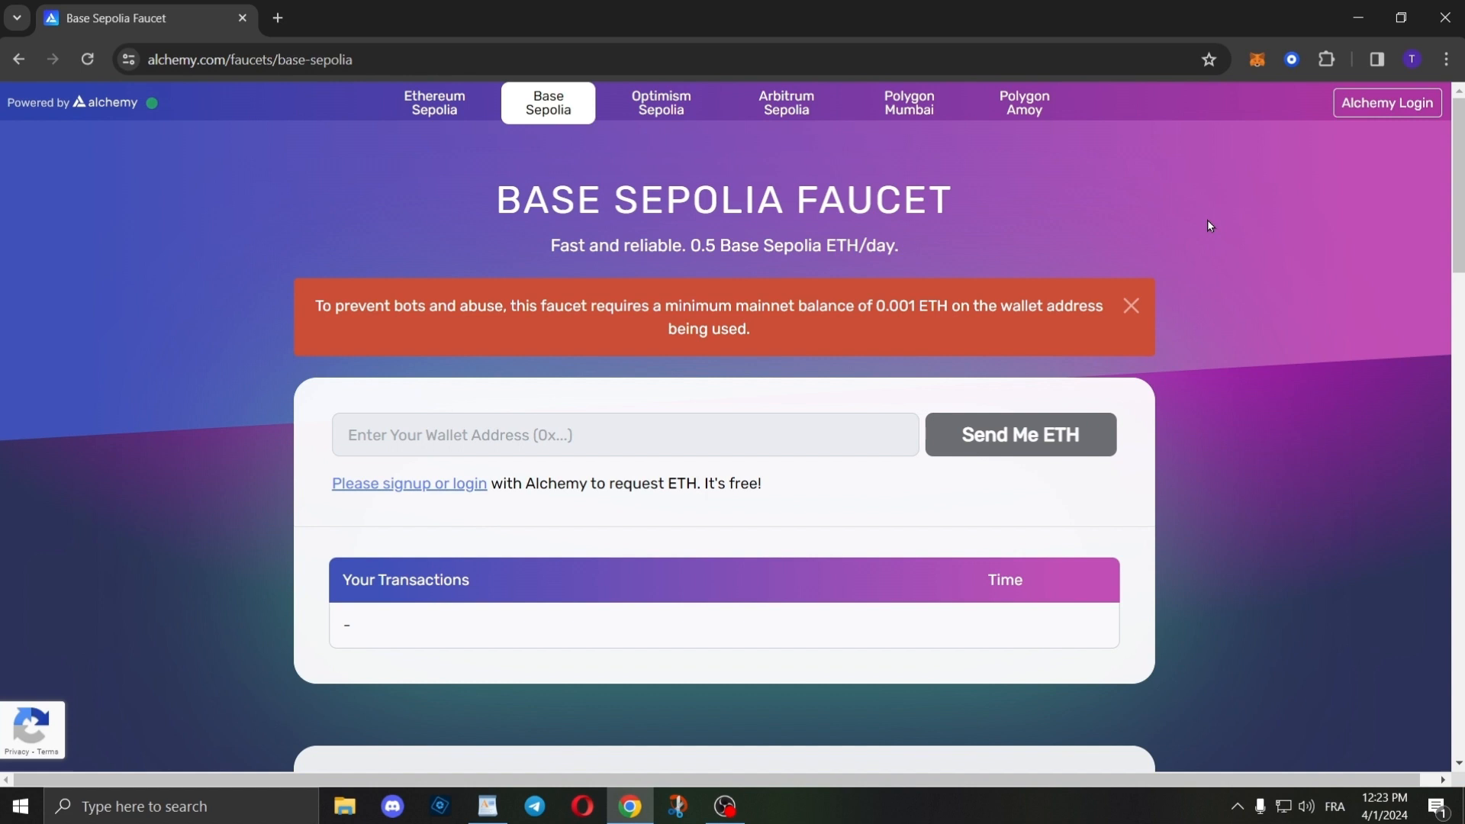
{"action": "mouse_move", "coordinate": [1000, 461]}
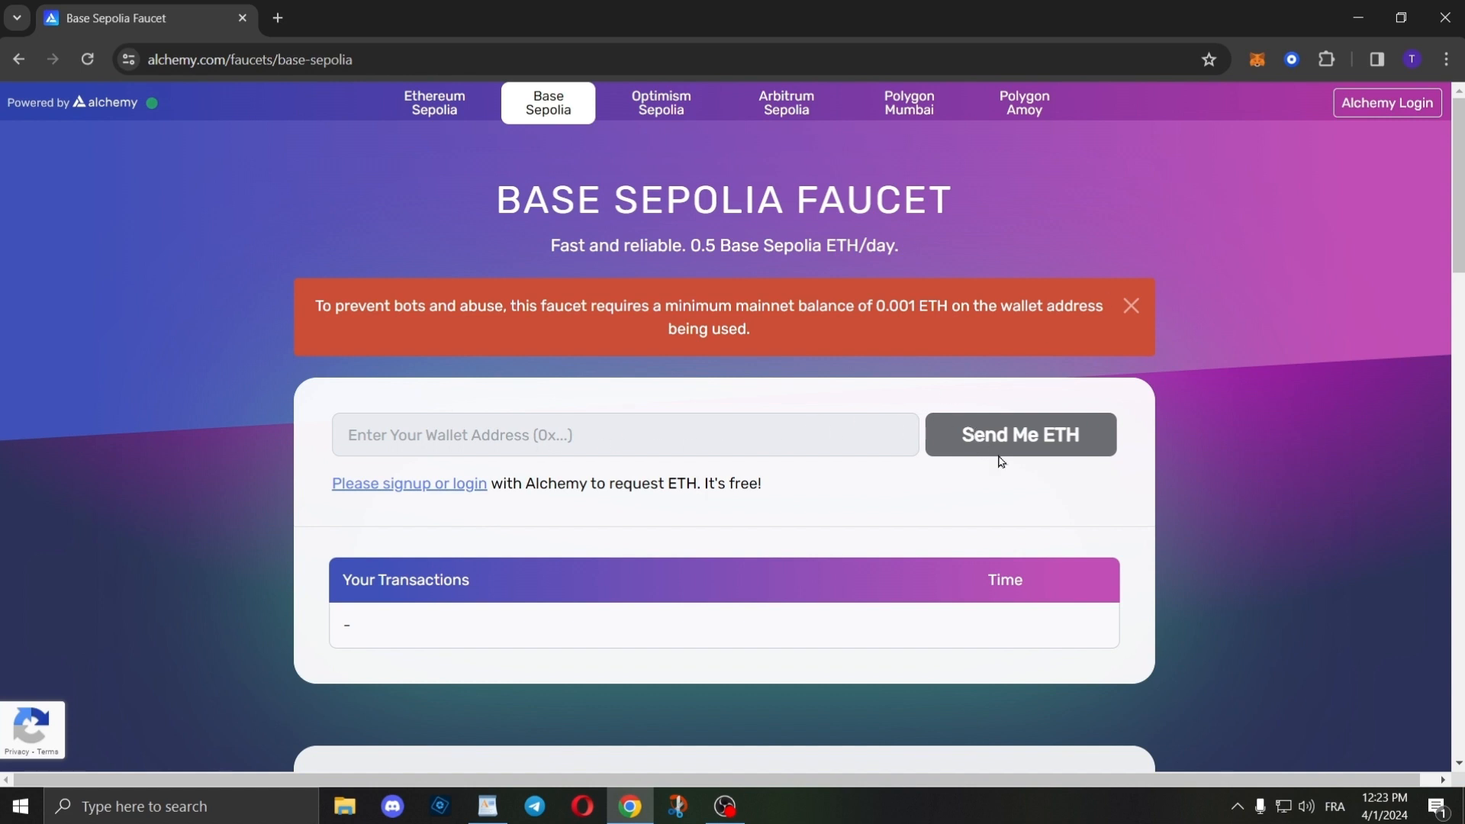
{"action": "mouse_move", "coordinate": [997, 498]}
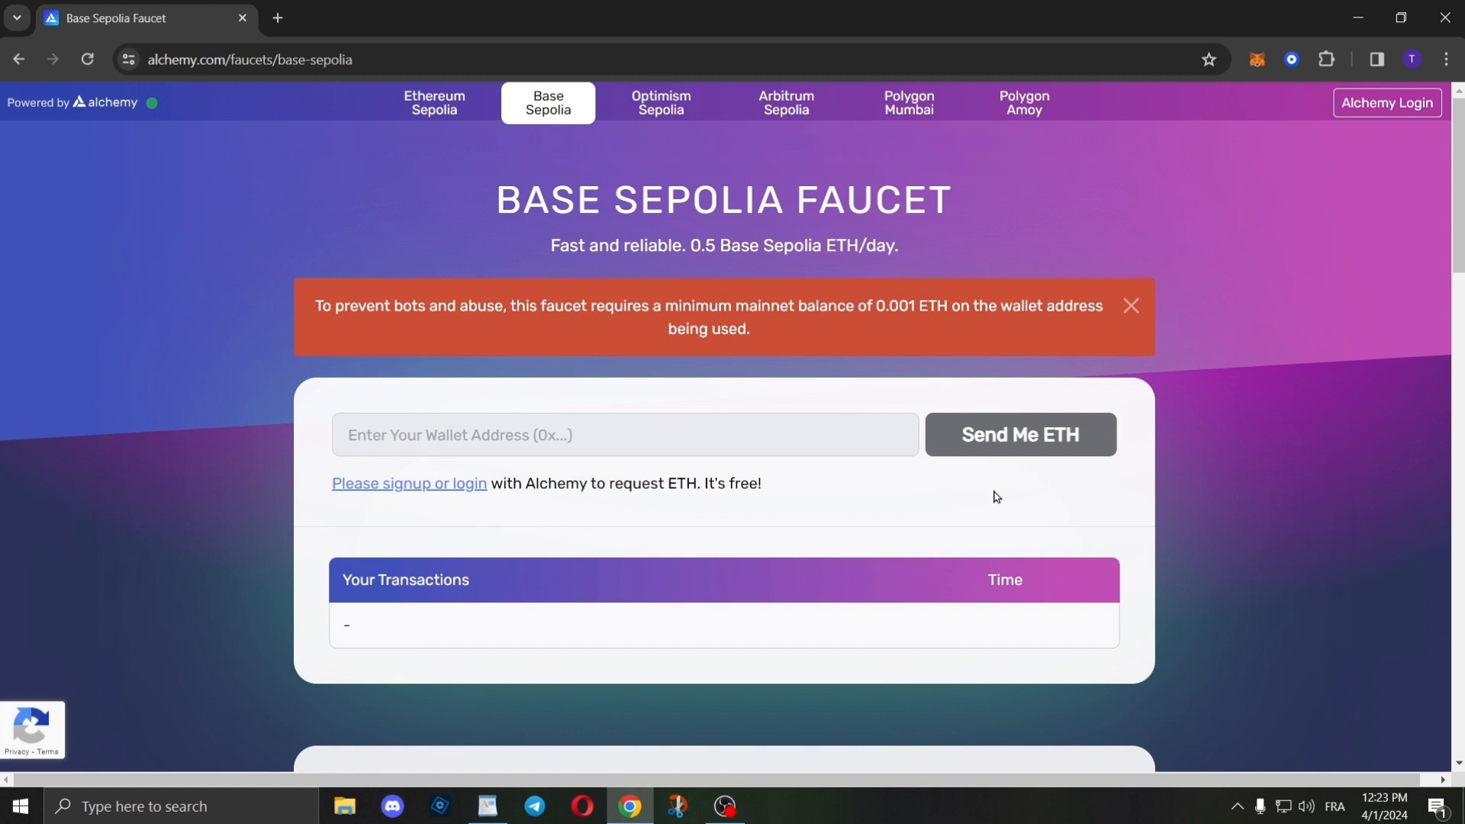
{"action": "mouse_move", "coordinate": [764, 342]}
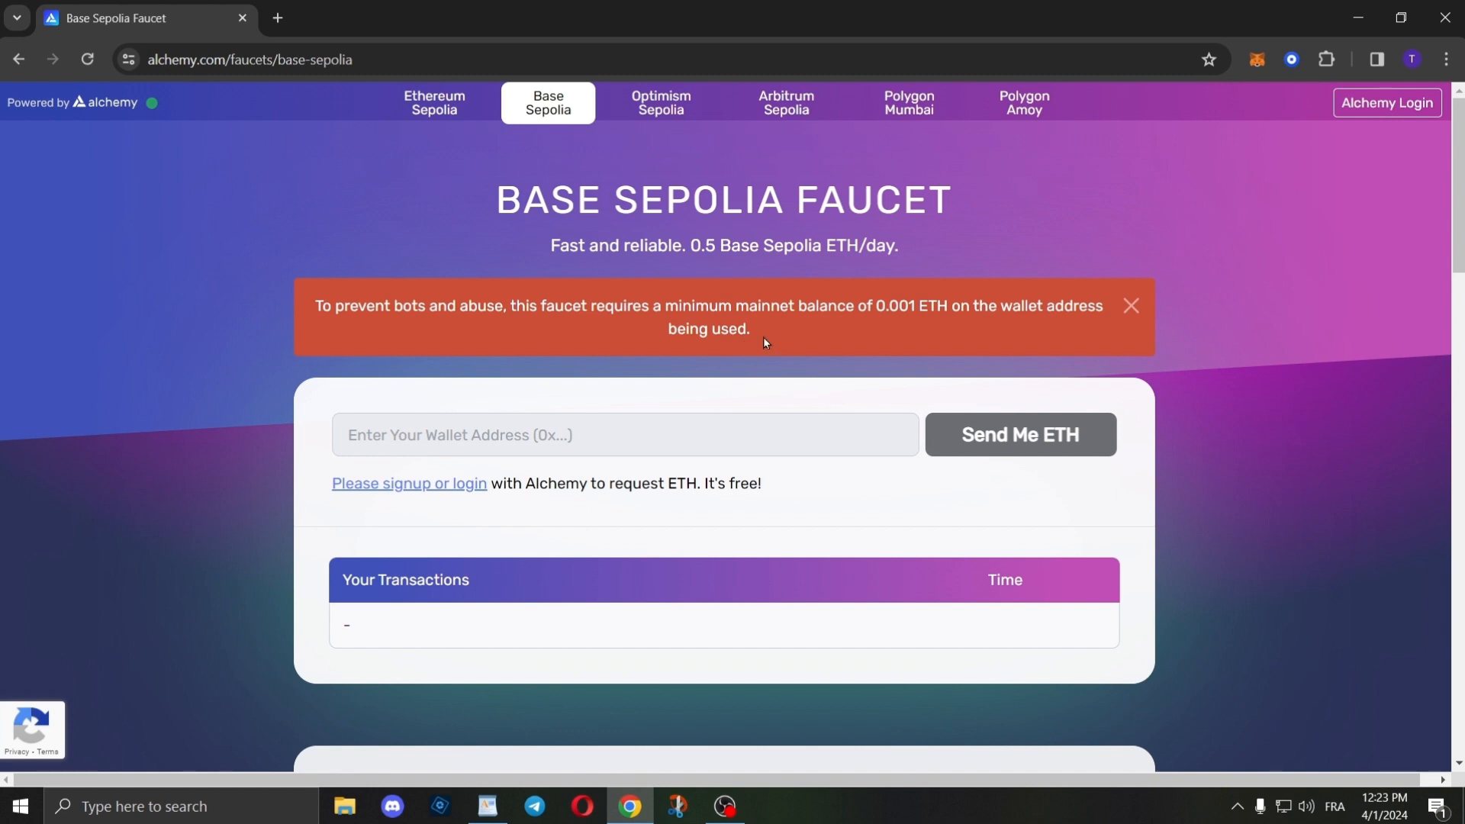
{"action": "mouse_move", "coordinate": [815, 342]}
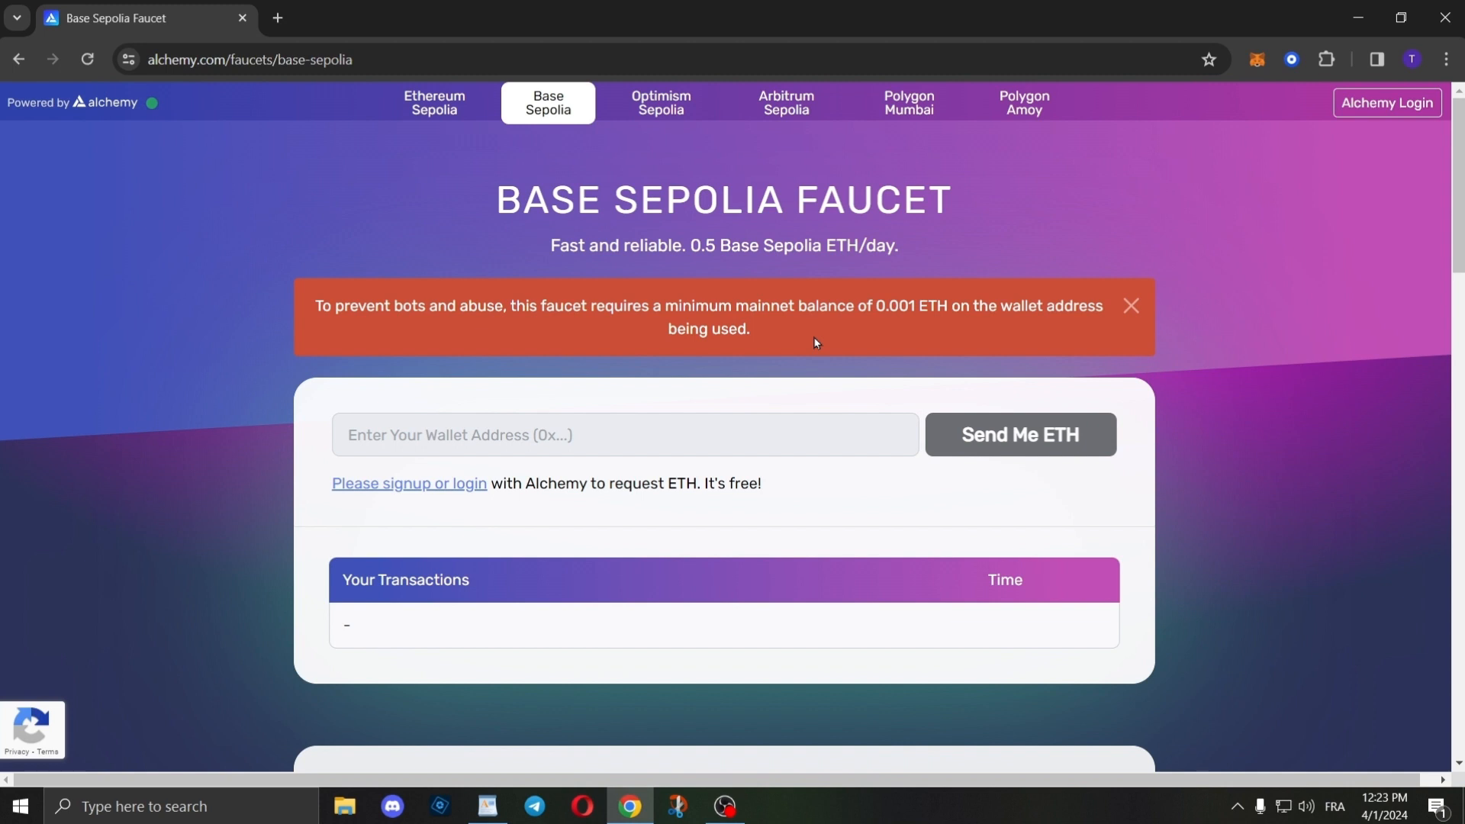
{"action": "mouse_move", "coordinate": [209, 144]}
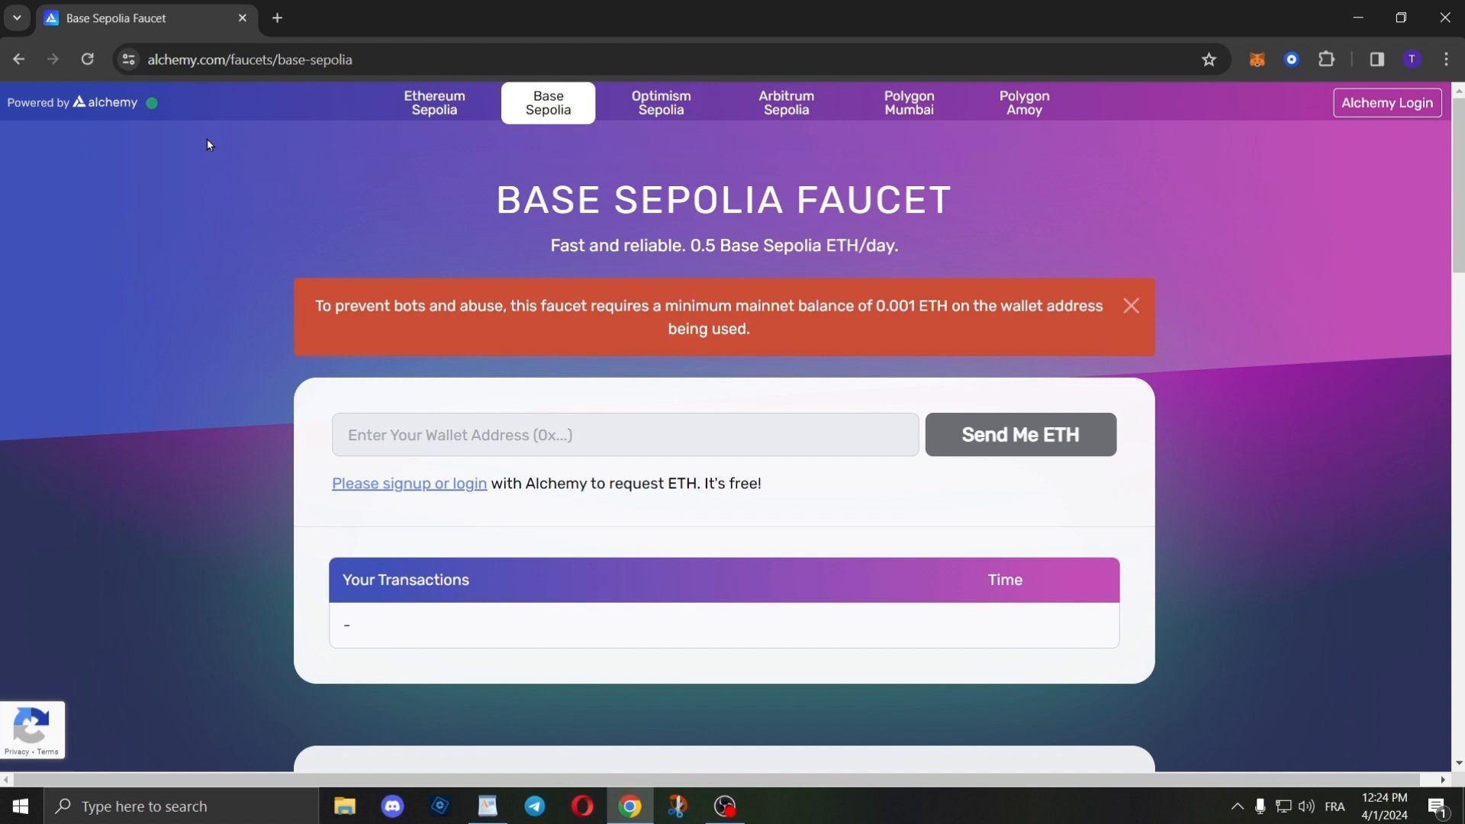
From the MetaMask popup's network selector, reach the Add a network settings page
{"action": "left_click", "coordinate": [1256, 58]}
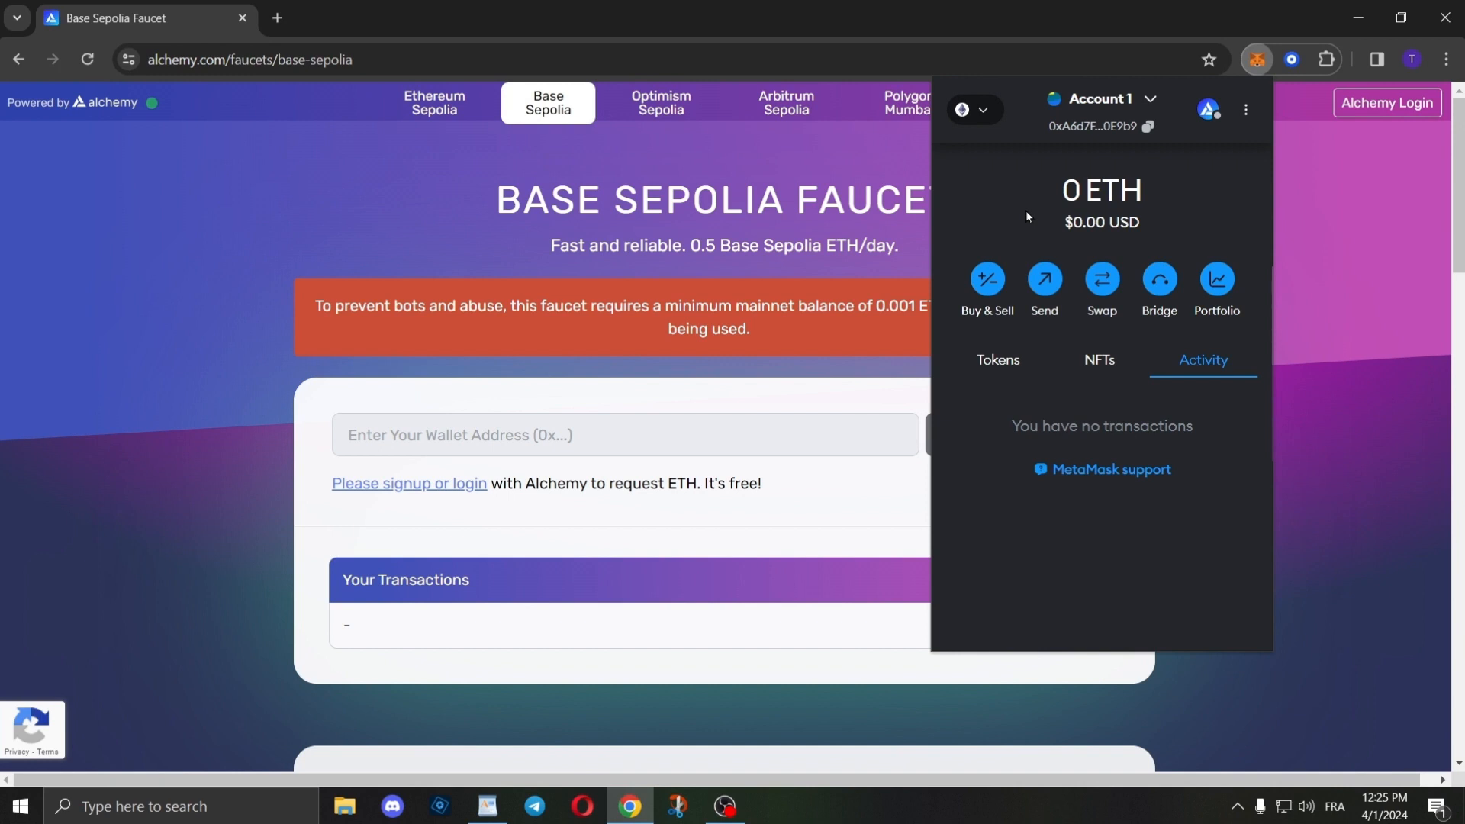
{"action": "left_click", "coordinate": [986, 110]}
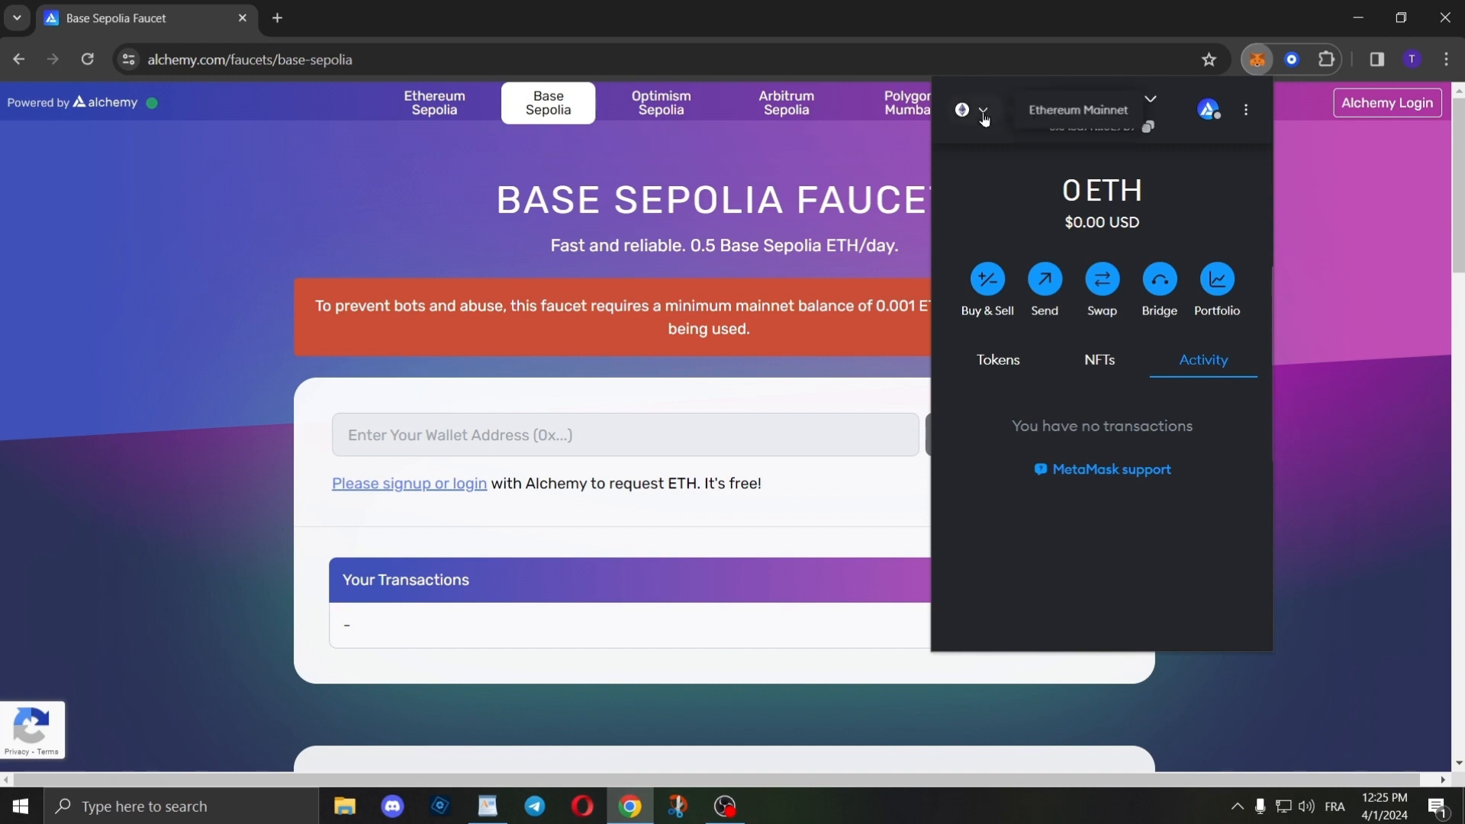
{"action": "left_click", "coordinate": [1078, 110]}
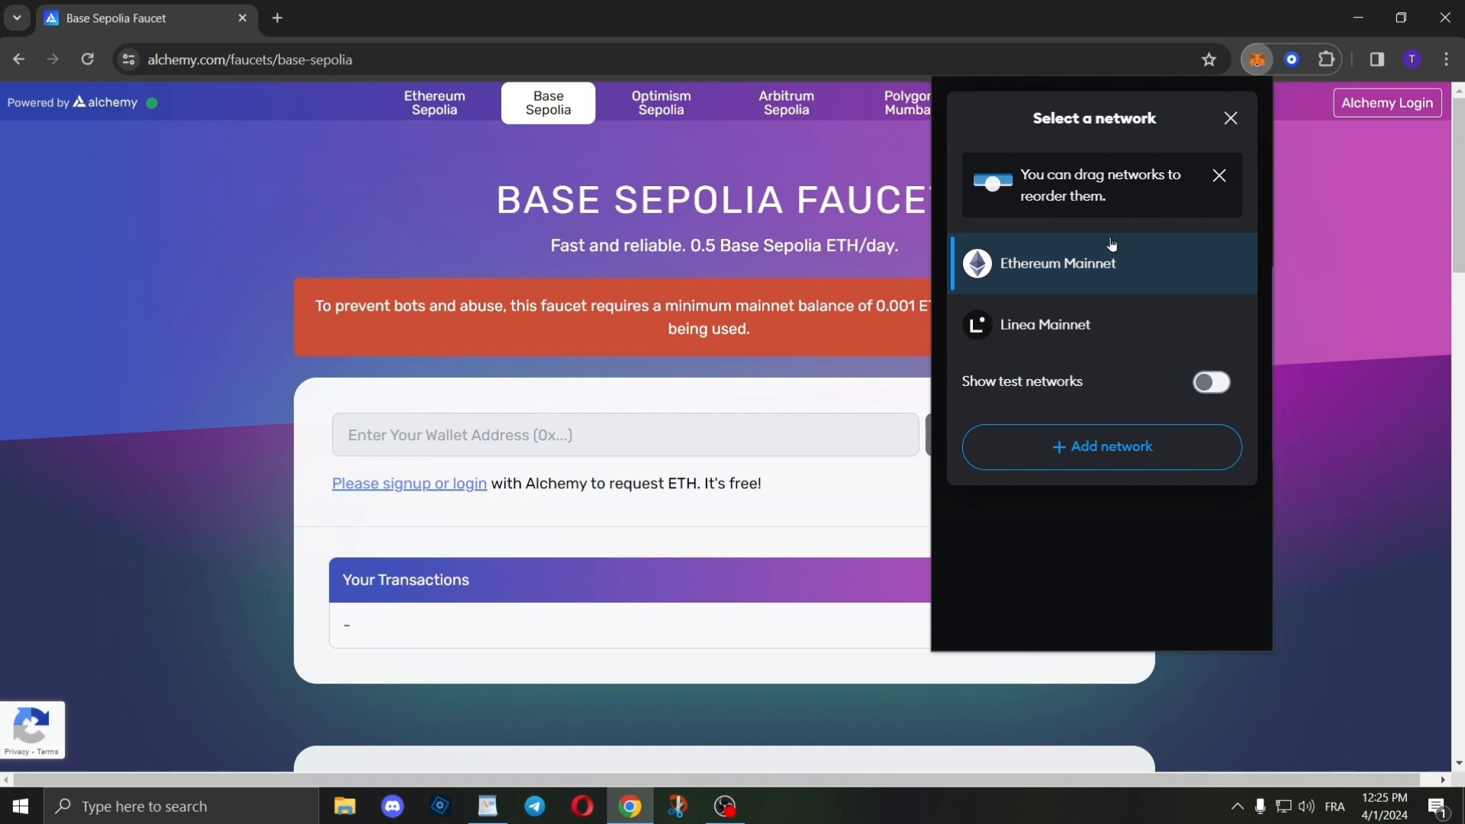
{"action": "left_click", "coordinate": [1102, 447]}
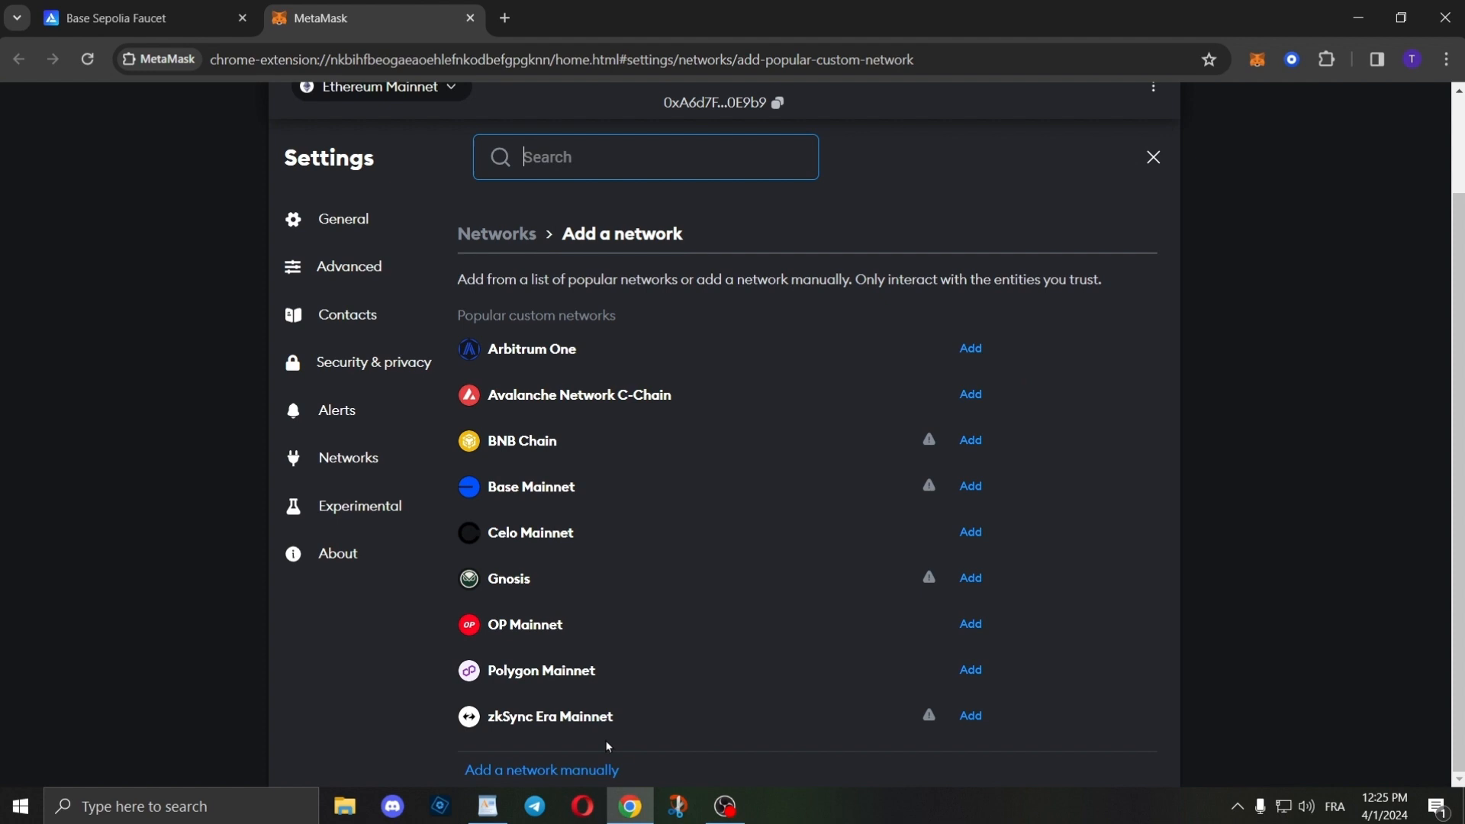
{"action": "mouse_move", "coordinate": [577, 776]}
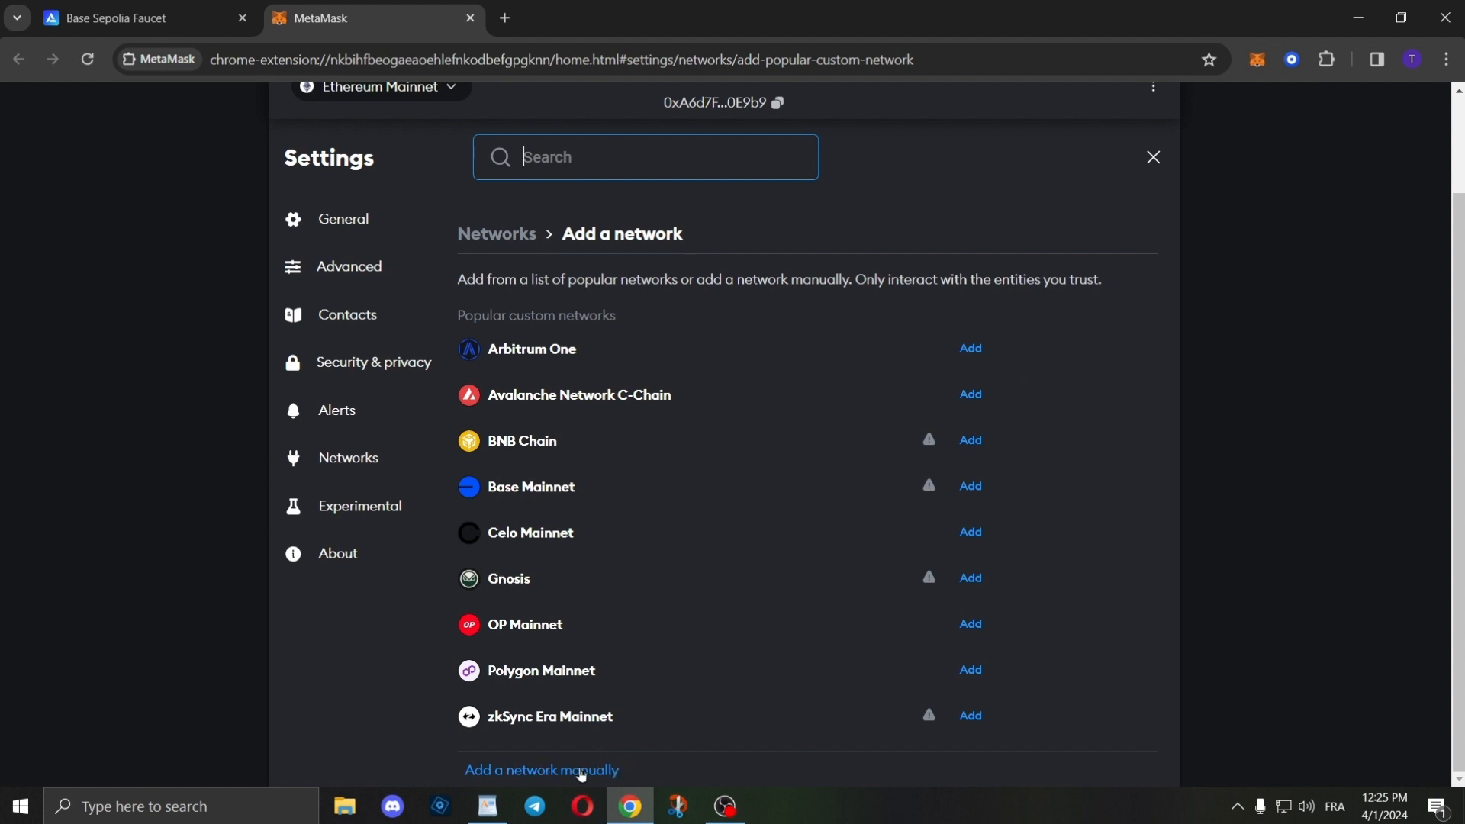
{"action": "left_click", "coordinate": [543, 770]}
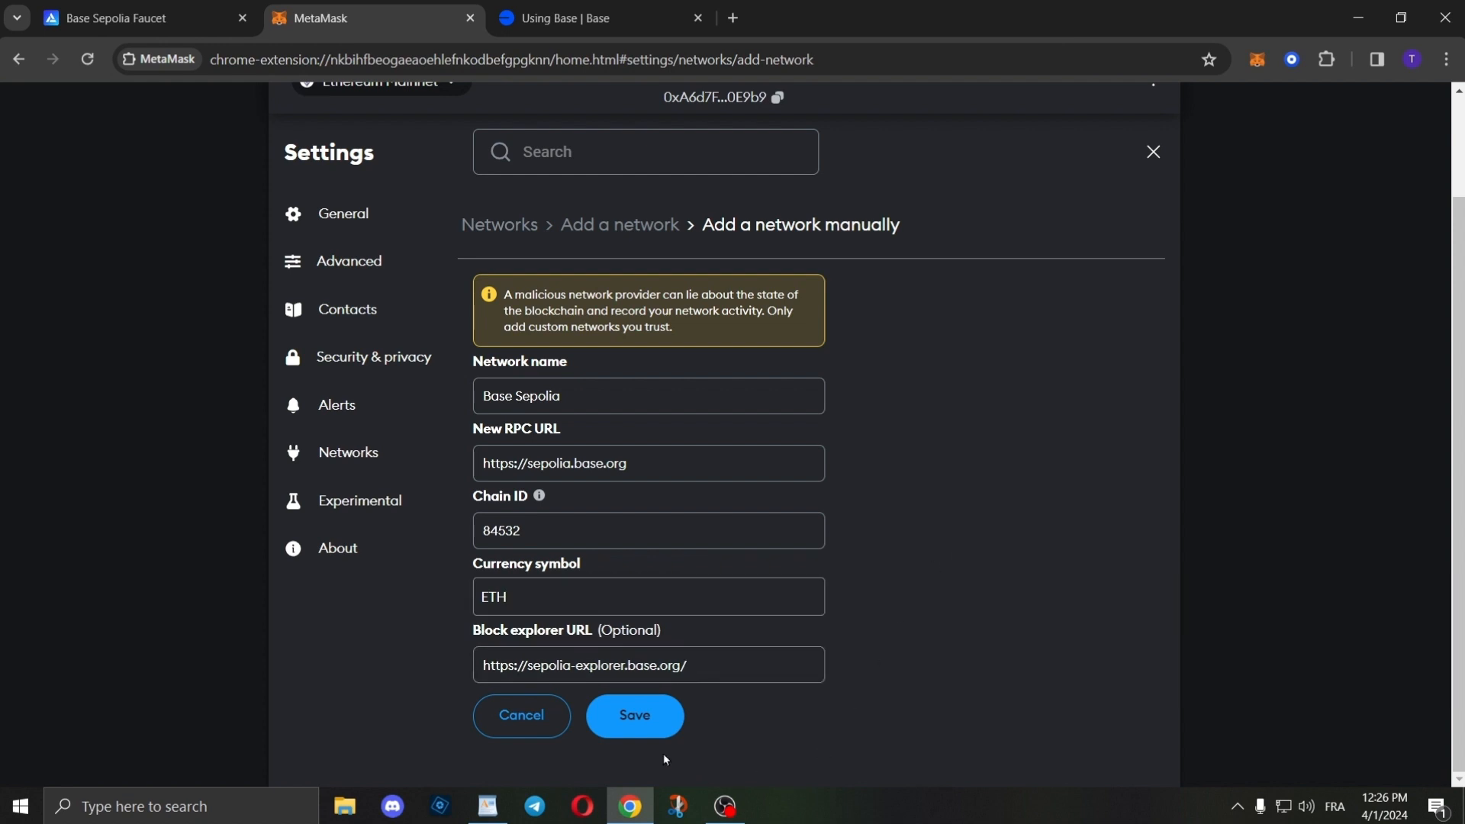
{"action": "left_click", "coordinate": [635, 715]}
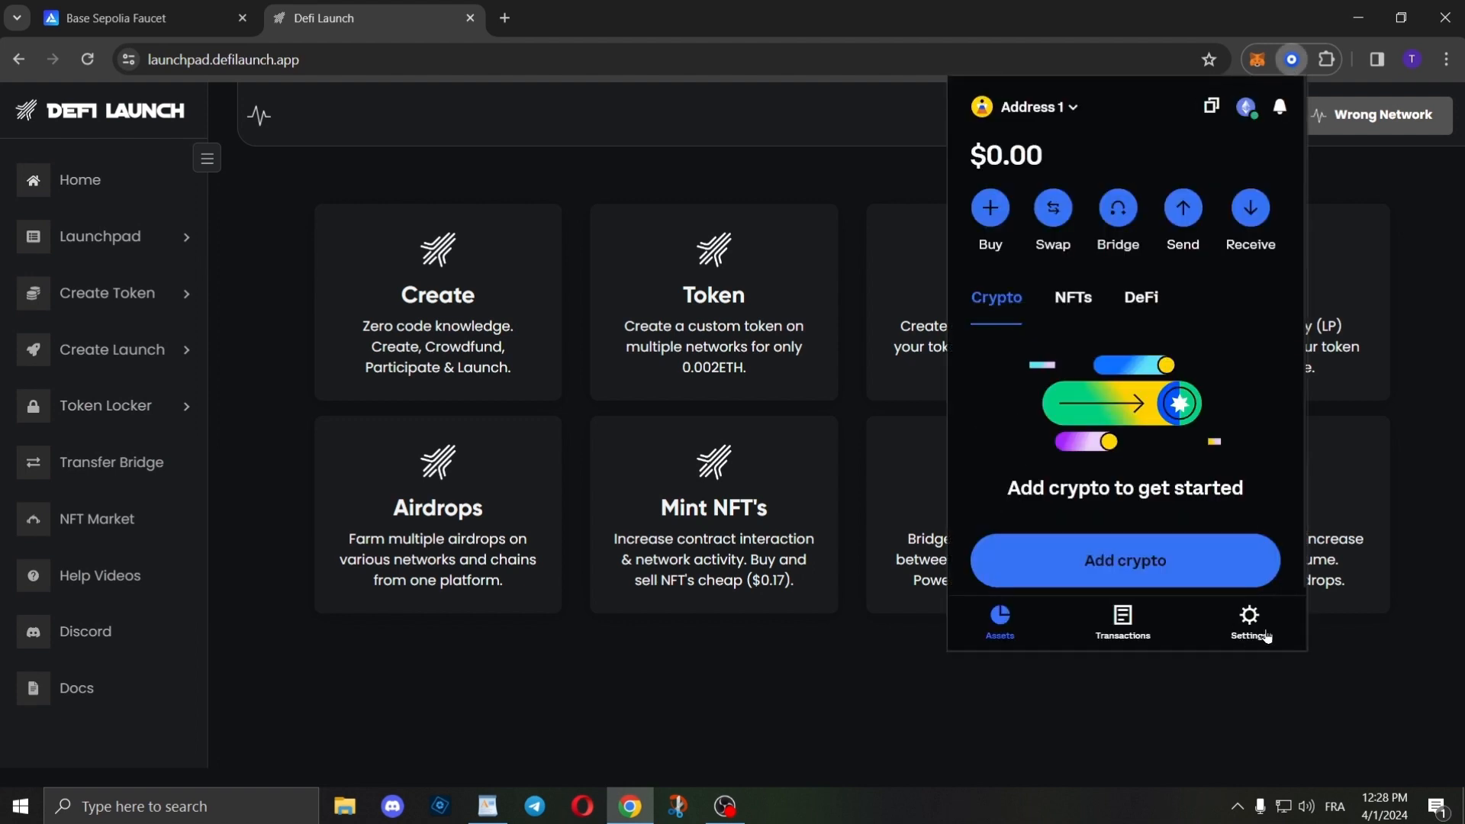
Choose Base Sepolia from Coinbase Wallet's testnets so Defi Launch shows Base Testnet connected
{"action": "left_click", "coordinate": [1248, 618]}
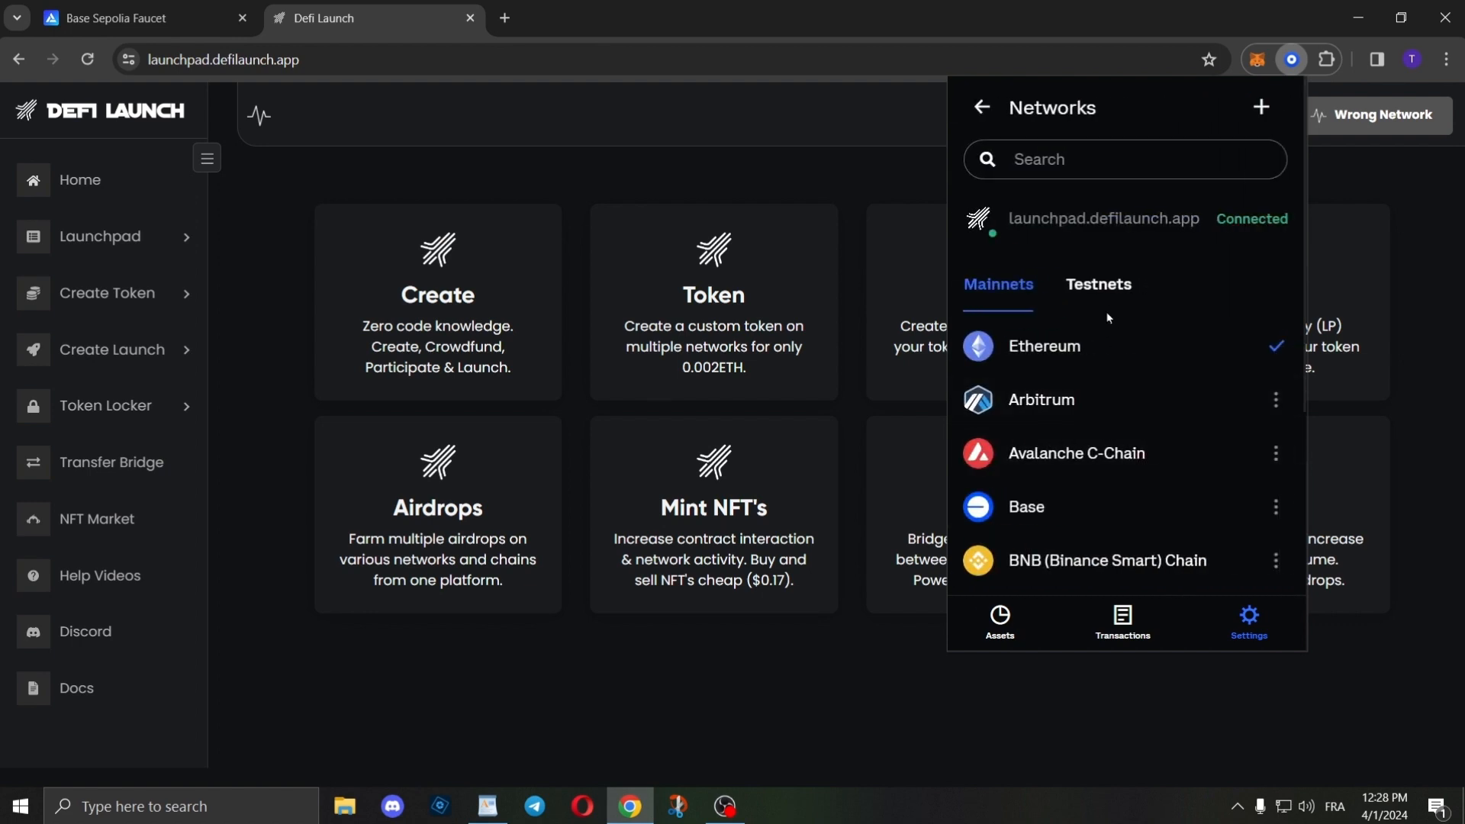
{"action": "left_click", "coordinate": [1099, 284]}
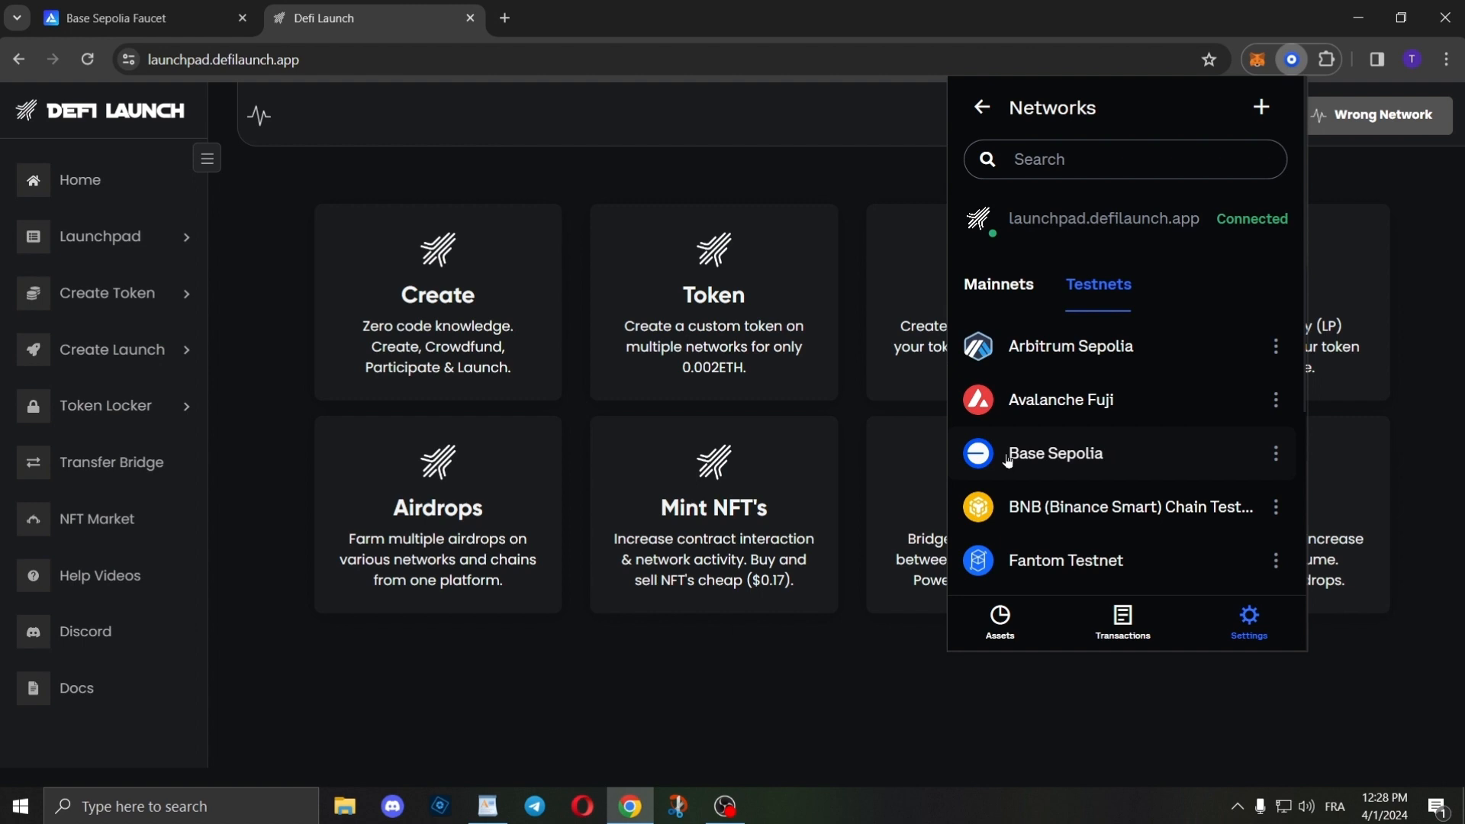
{"action": "mouse_move", "coordinate": [1129, 477]}
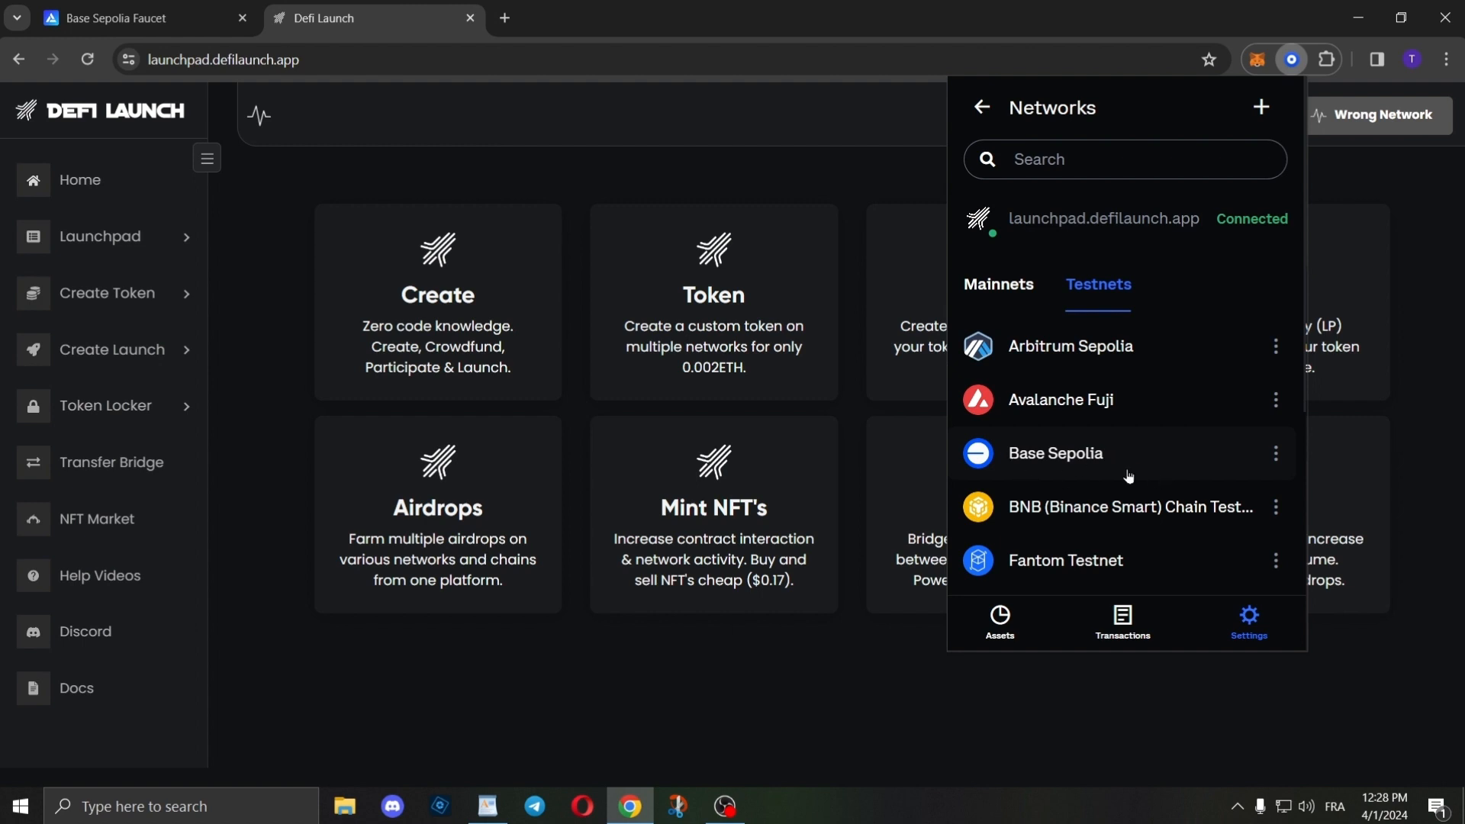
{"action": "left_click", "coordinate": [1056, 453]}
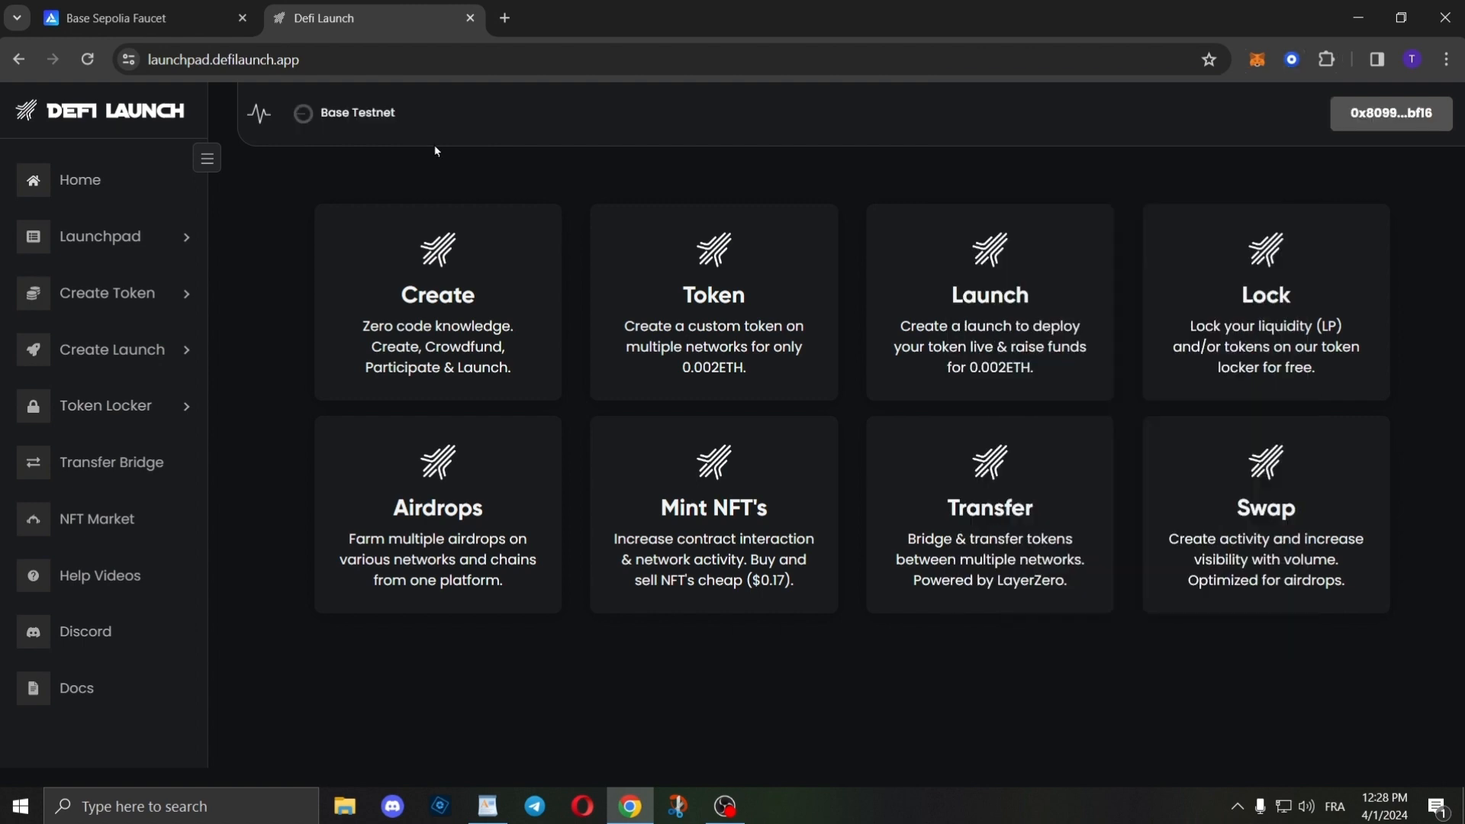